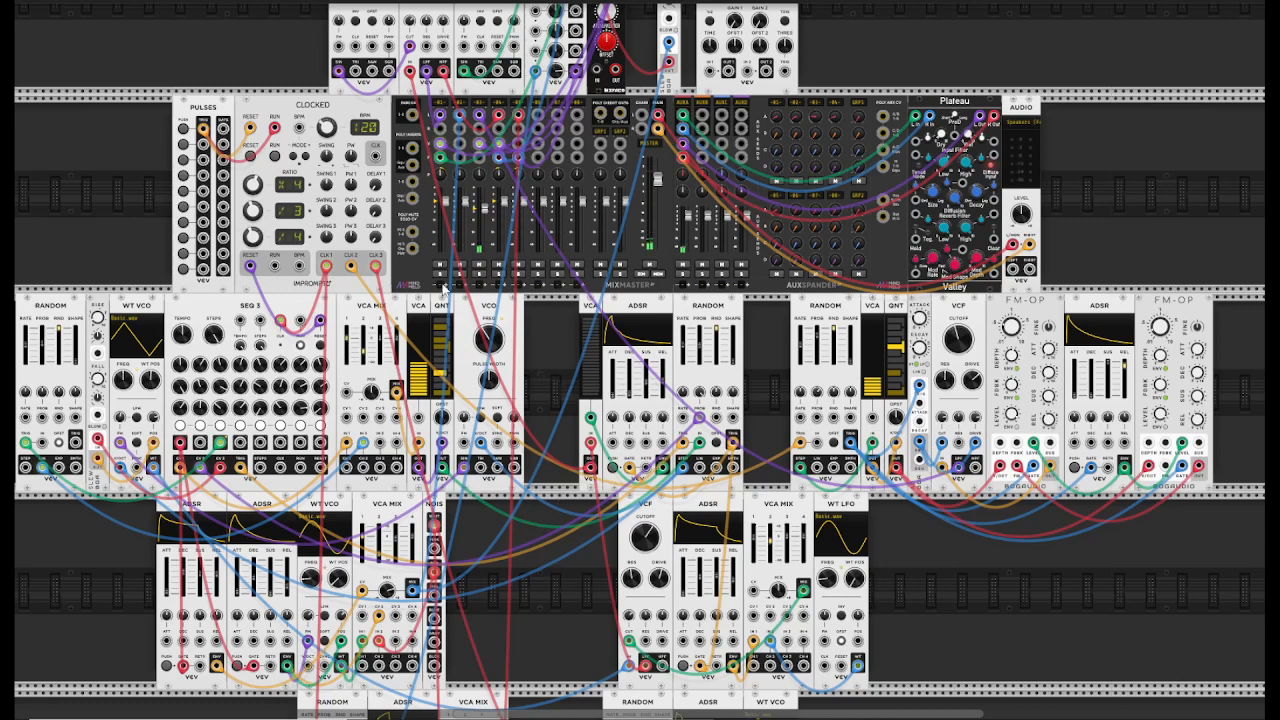
{"action": "mouse_move", "coordinate": [557, 350]}
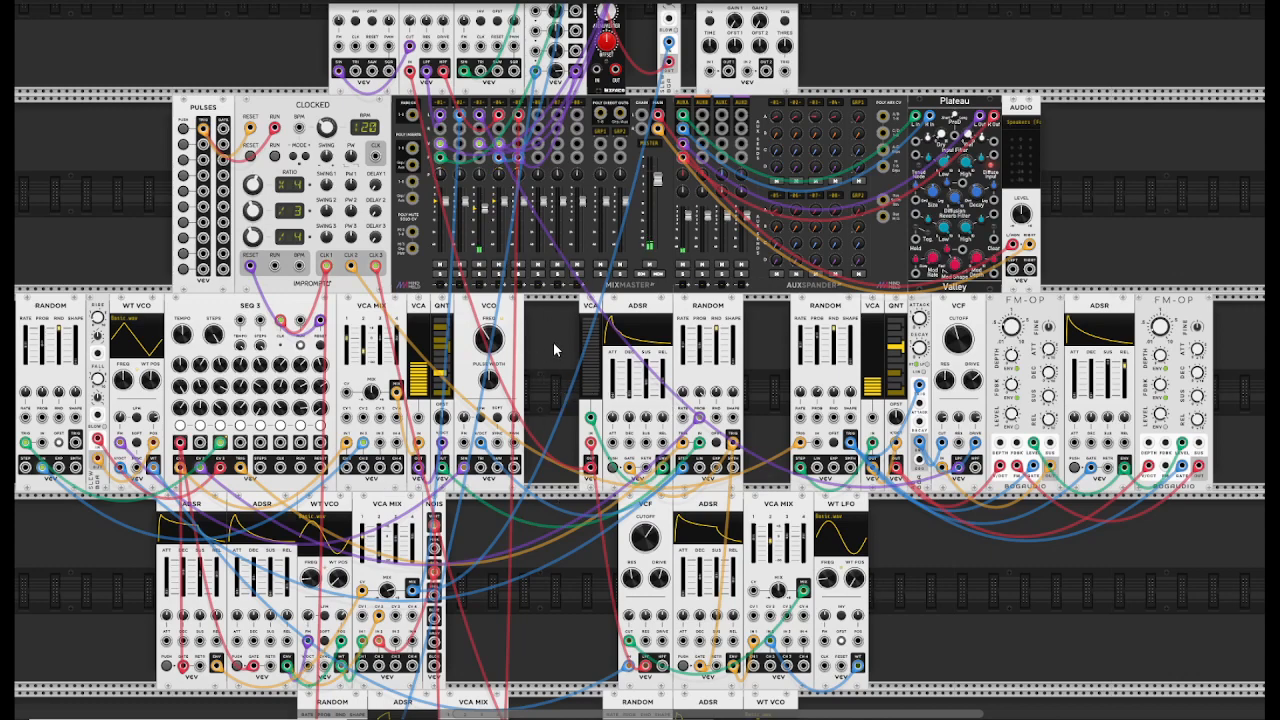
Step: Scroll down past the ADSR/WT VCO voice to the Clocked and MixMaster Jr modules
{"action": "scroll", "scroll_direction": "down", "scroll_amount": 3}
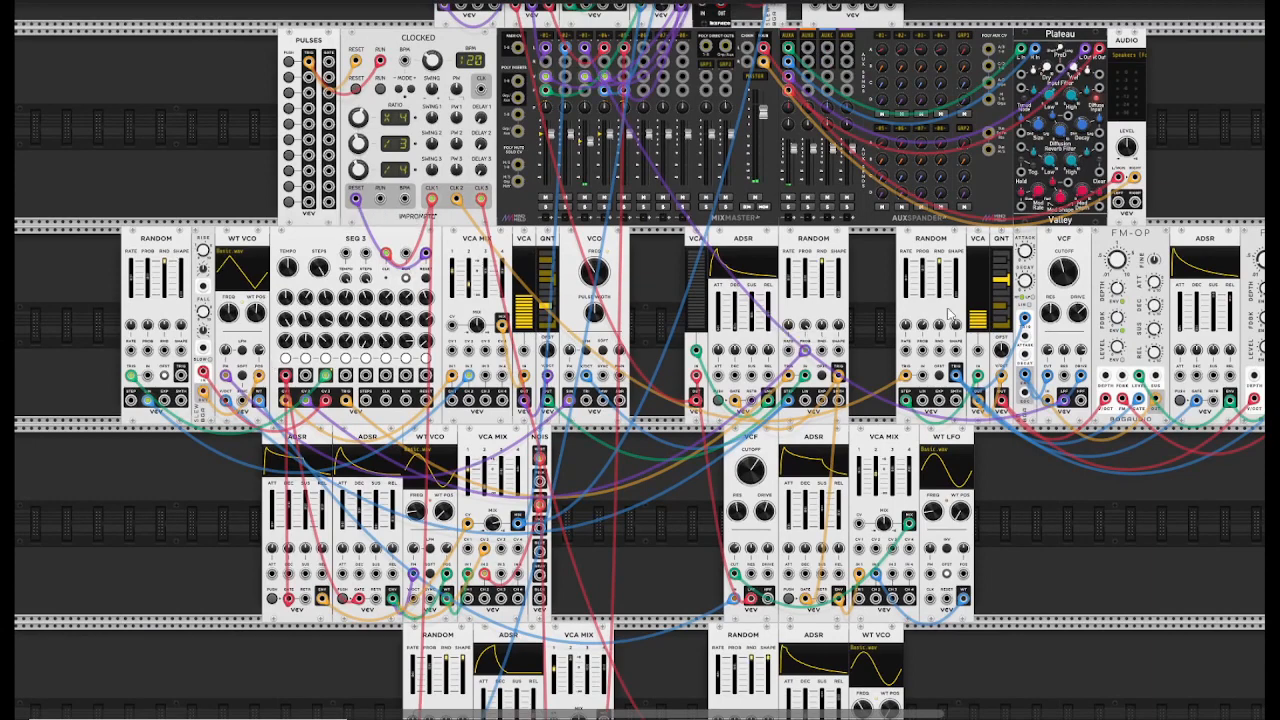
{"action": "mouse_move", "coordinate": [863, 351]}
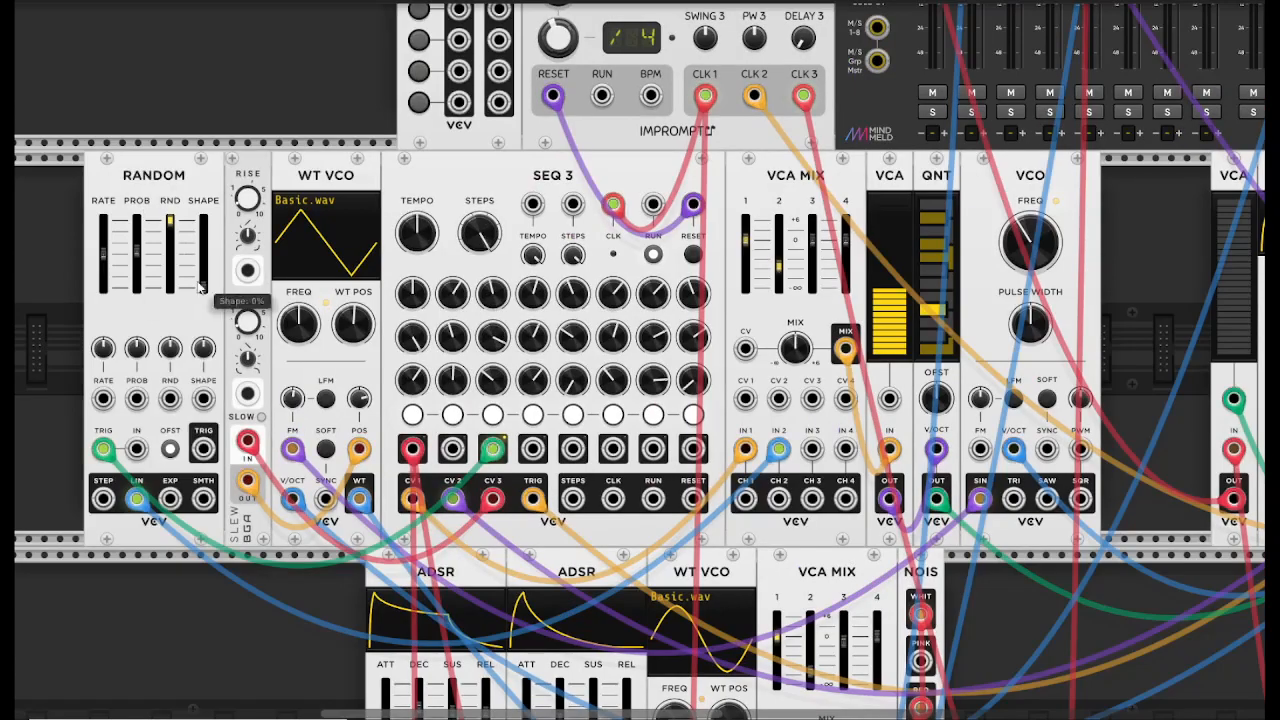
{"action": "mouse_move", "coordinate": [137, 255]}
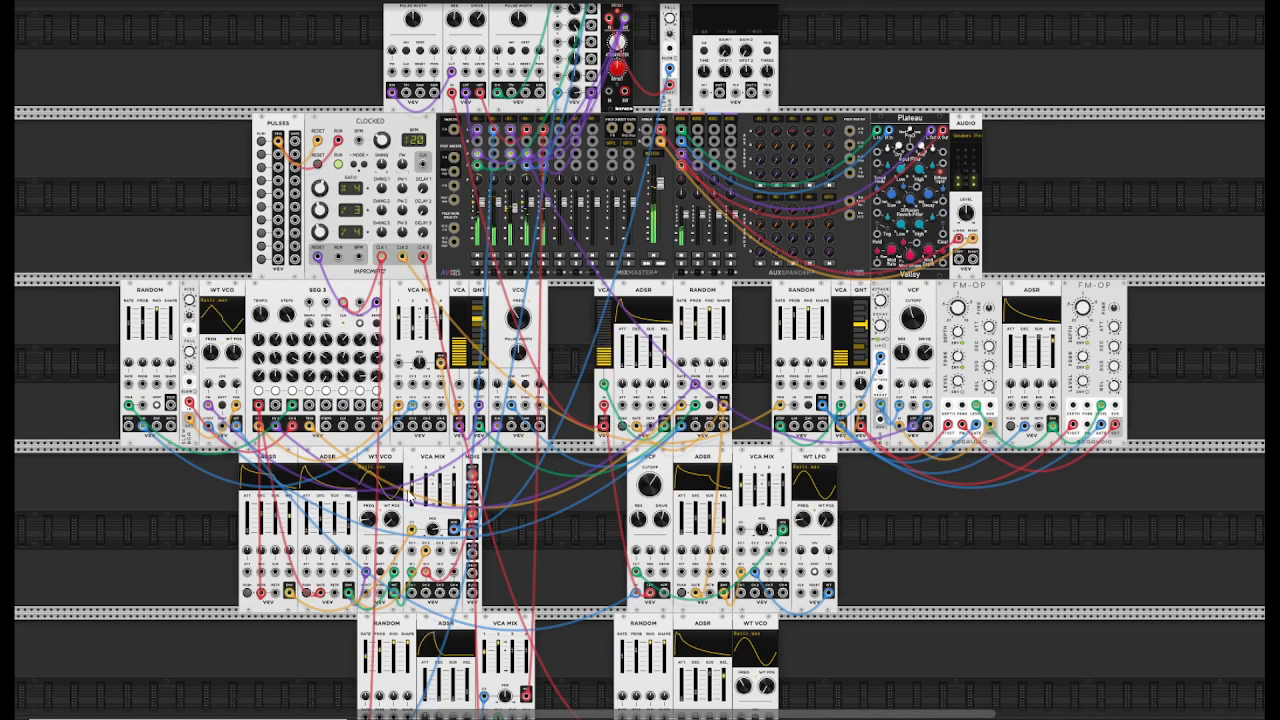
{"action": "mouse_move", "coordinate": [158, 230]}
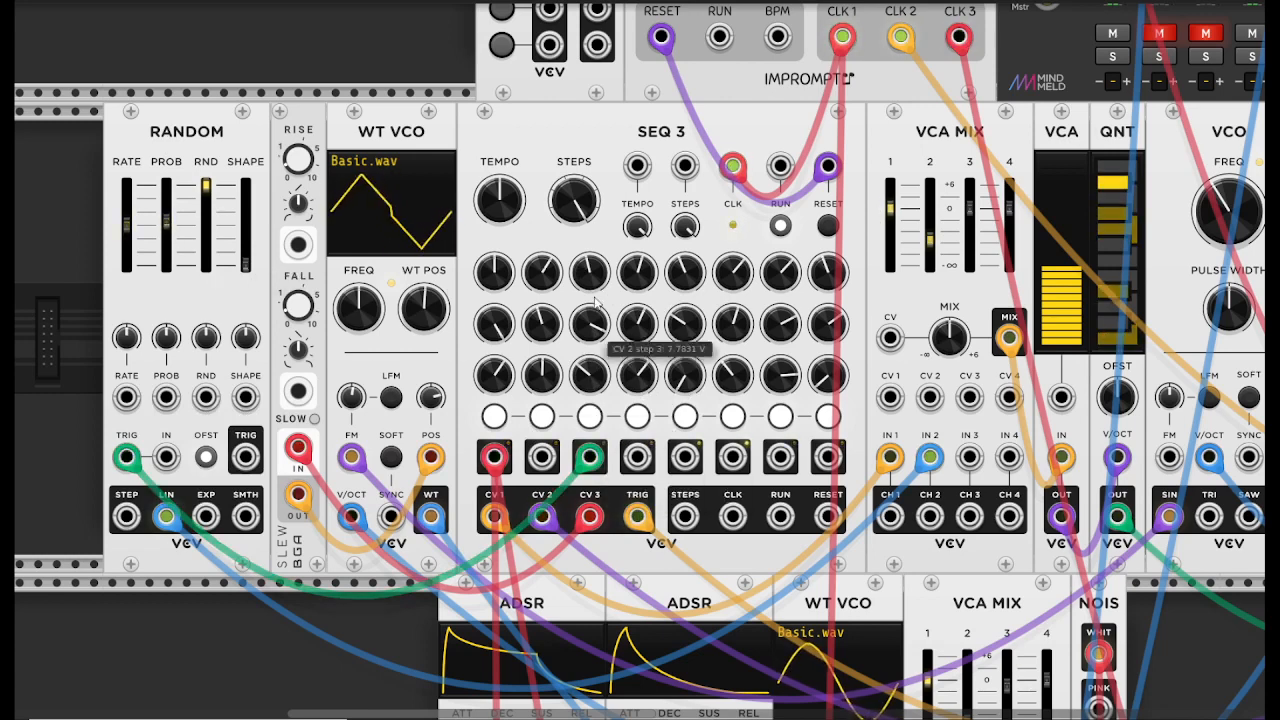
{"action": "mouse_move", "coordinate": [167, 220]}
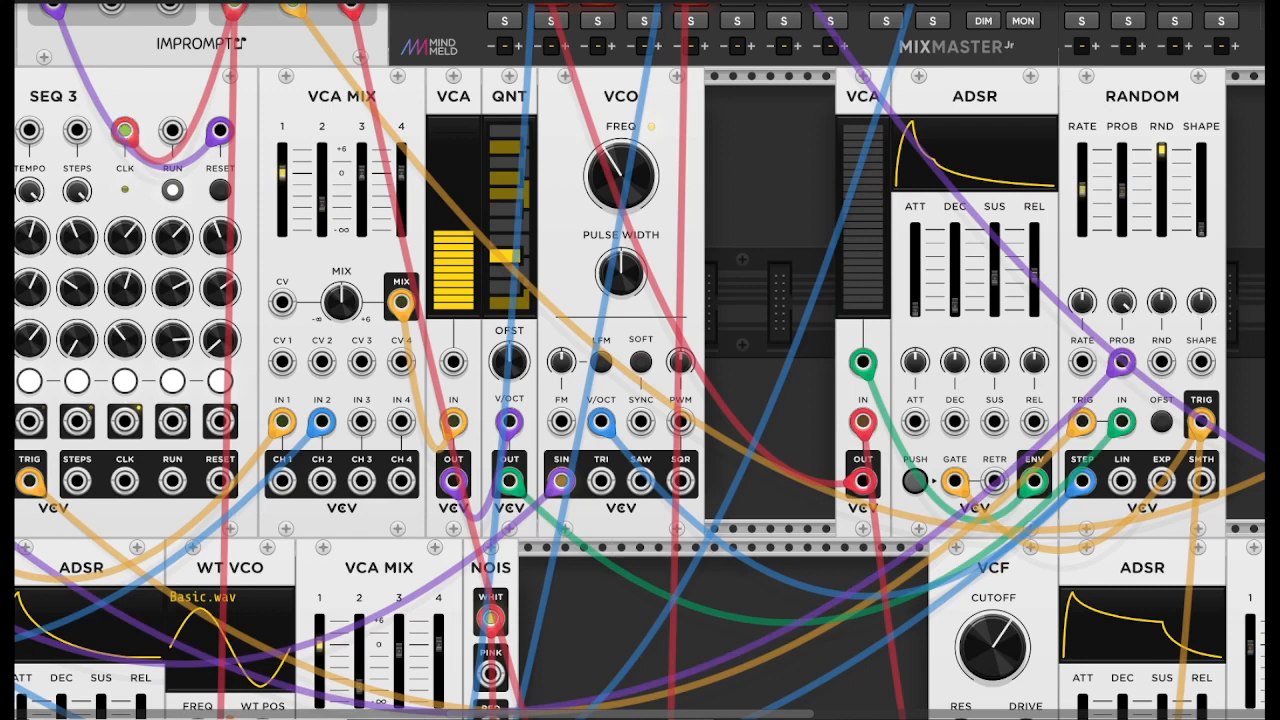
{"action": "mouse_move", "coordinate": [1082, 422]}
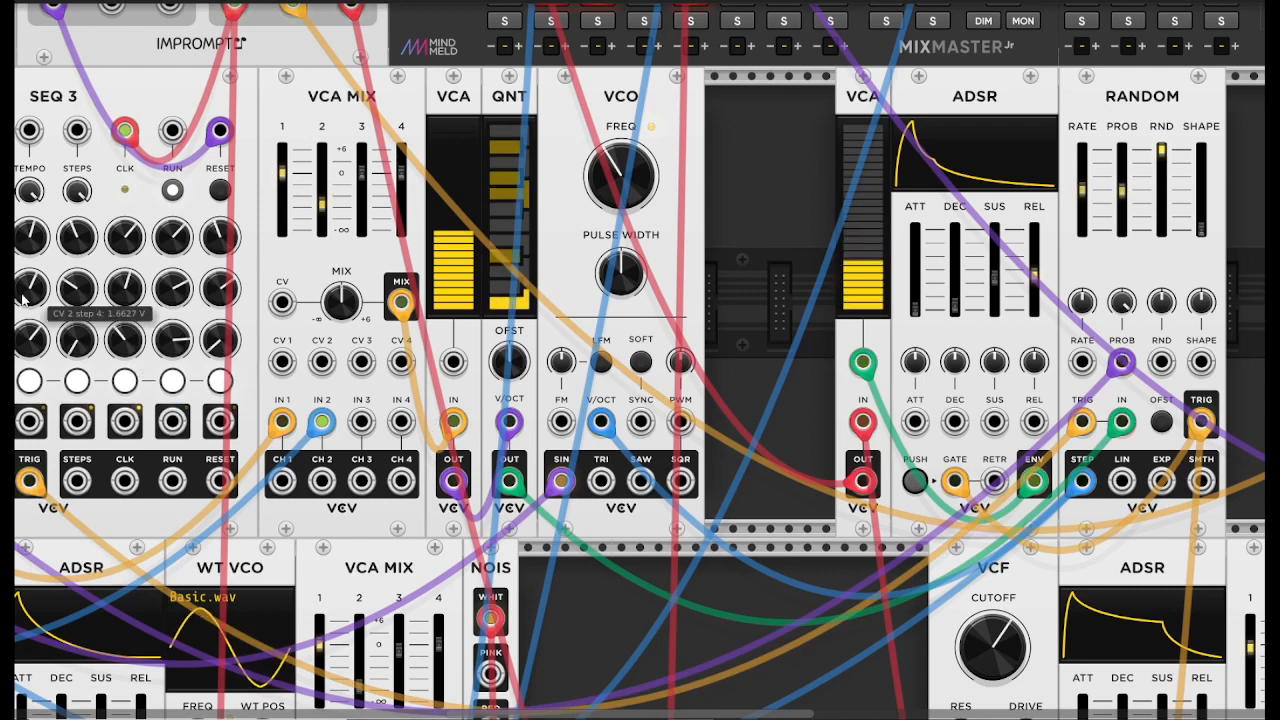
{"action": "mouse_move", "coordinate": [100, 388]}
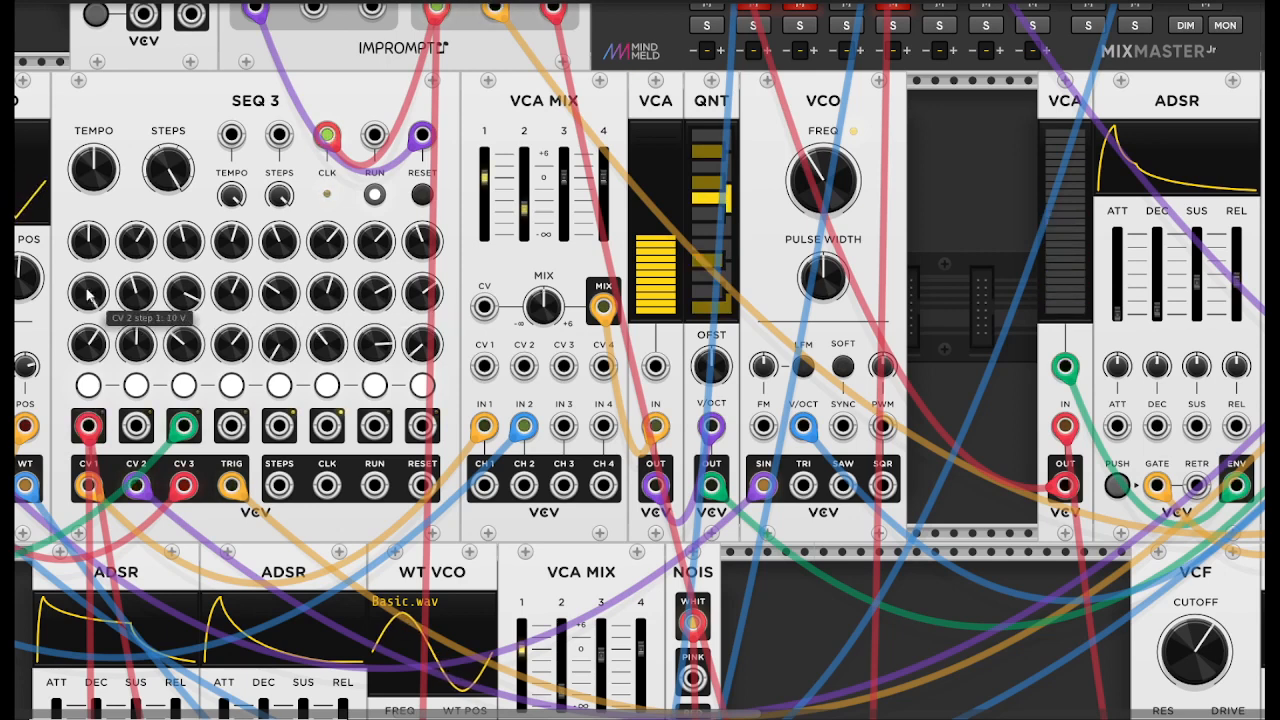
{"action": "mouse_move", "coordinate": [210, 300]}
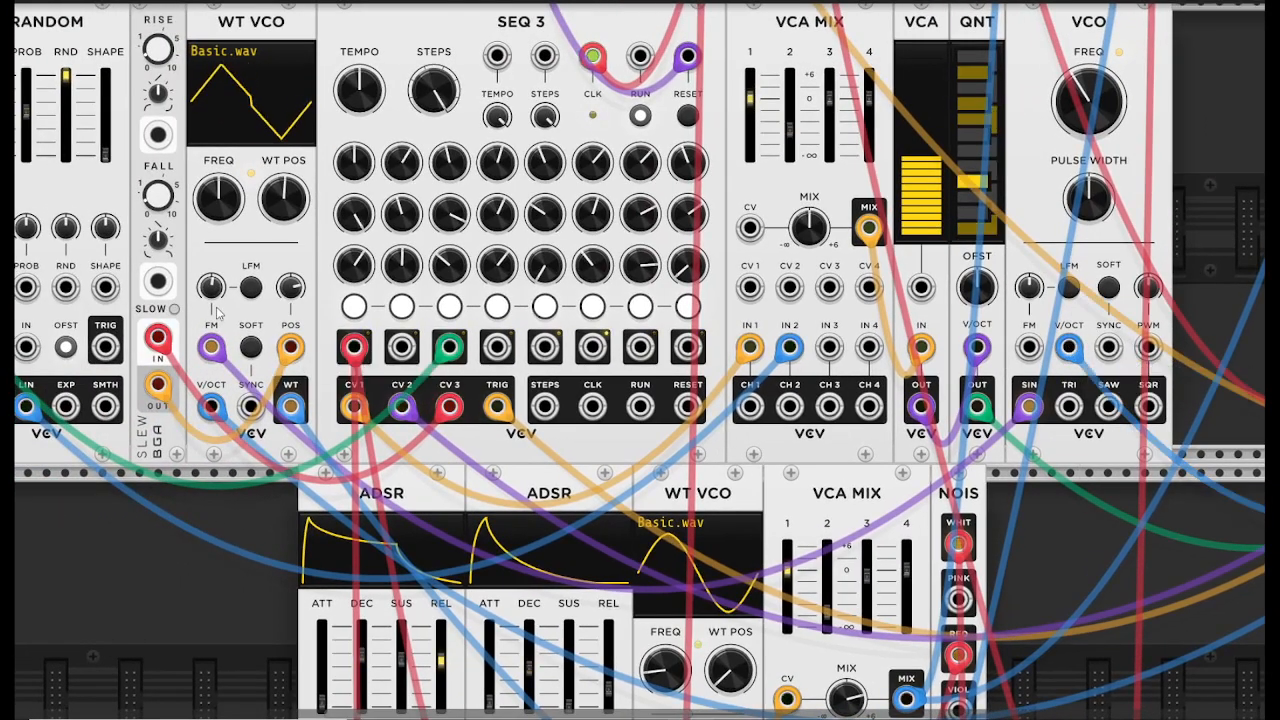
{"action": "mouse_move", "coordinate": [1070, 347]}
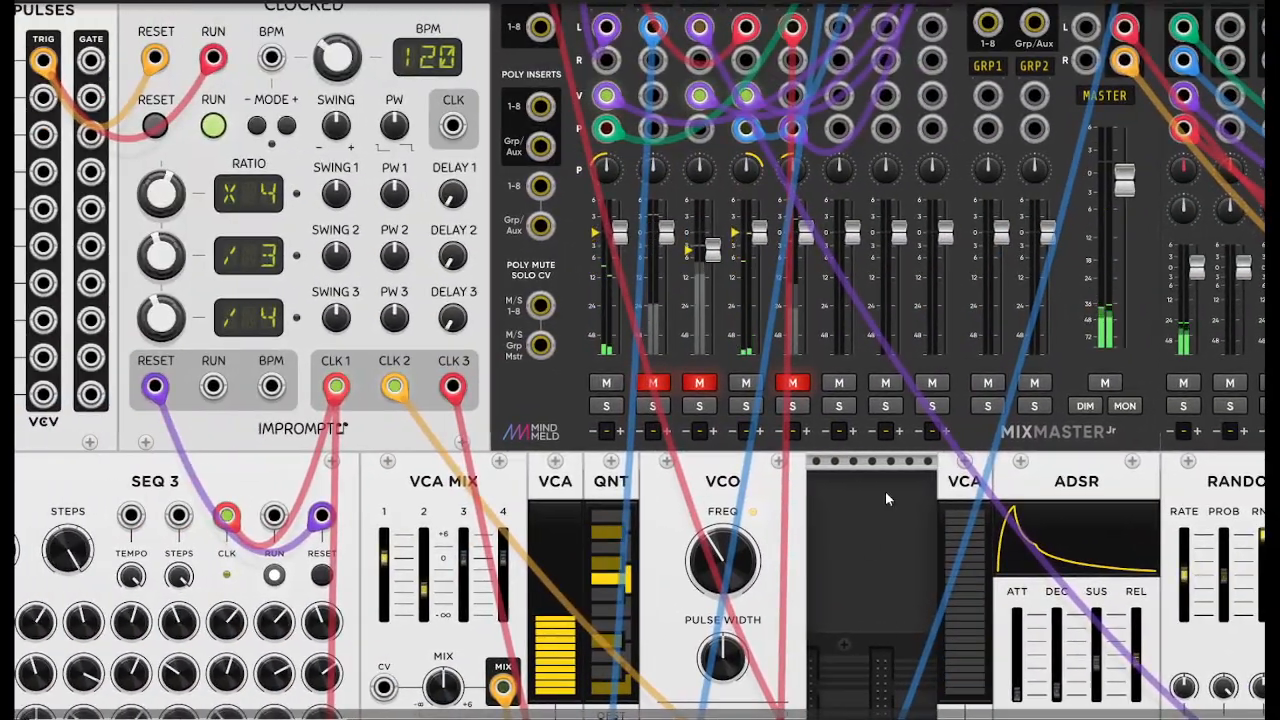
{"action": "scroll", "scroll_direction": "down", "scroll_amount": 3}
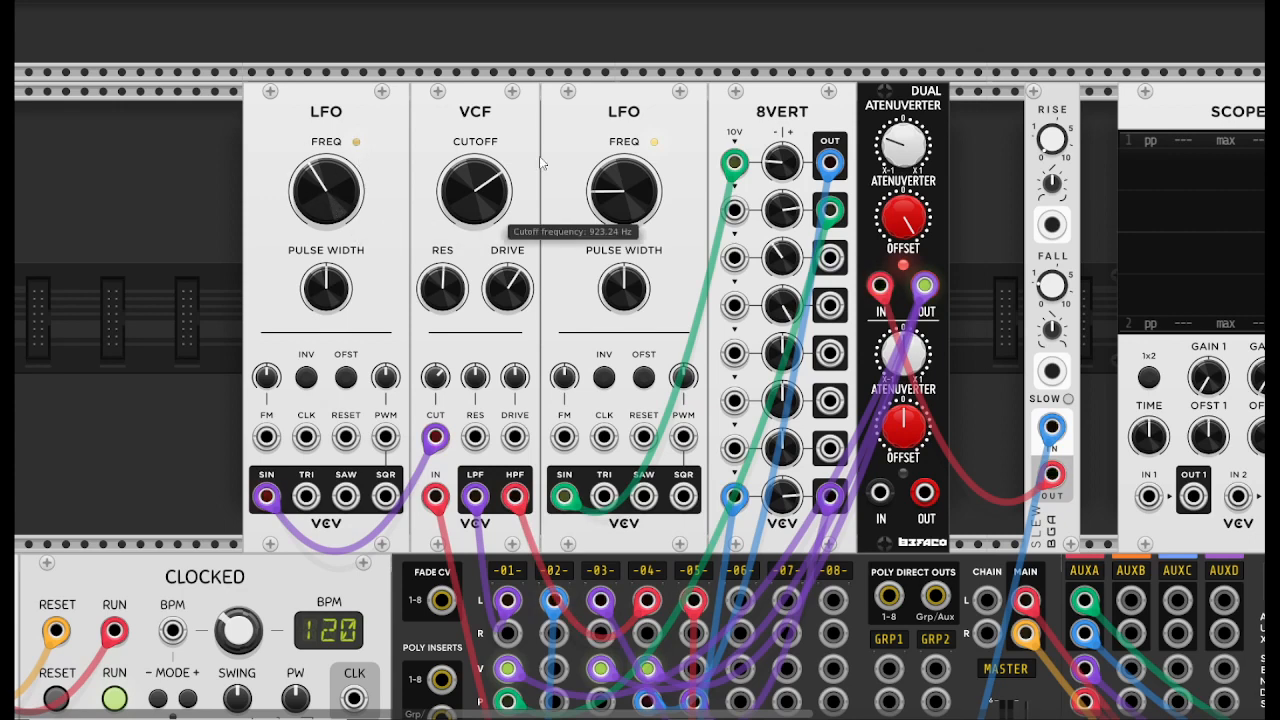
{"action": "left_click_drag", "start_coordinate": [326, 190], "coordinate": [300, 200]}
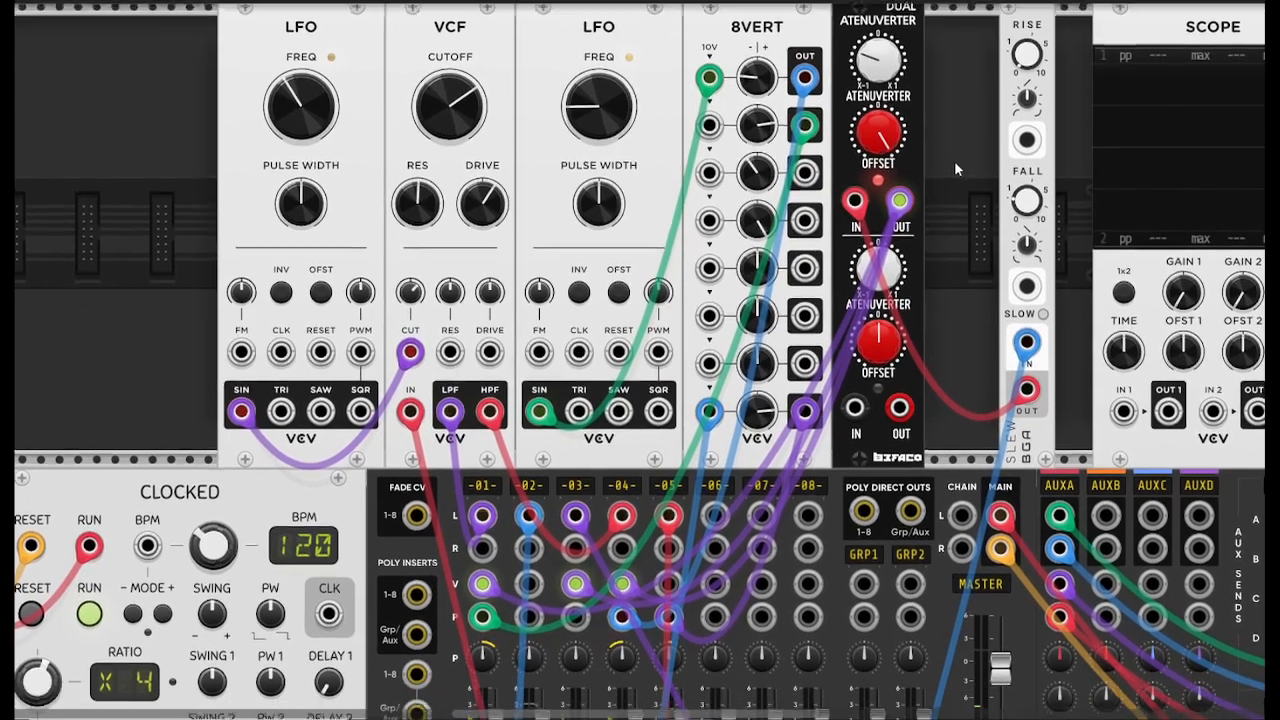
{"action": "scroll", "scroll_direction": "down", "scroll_amount": 3}
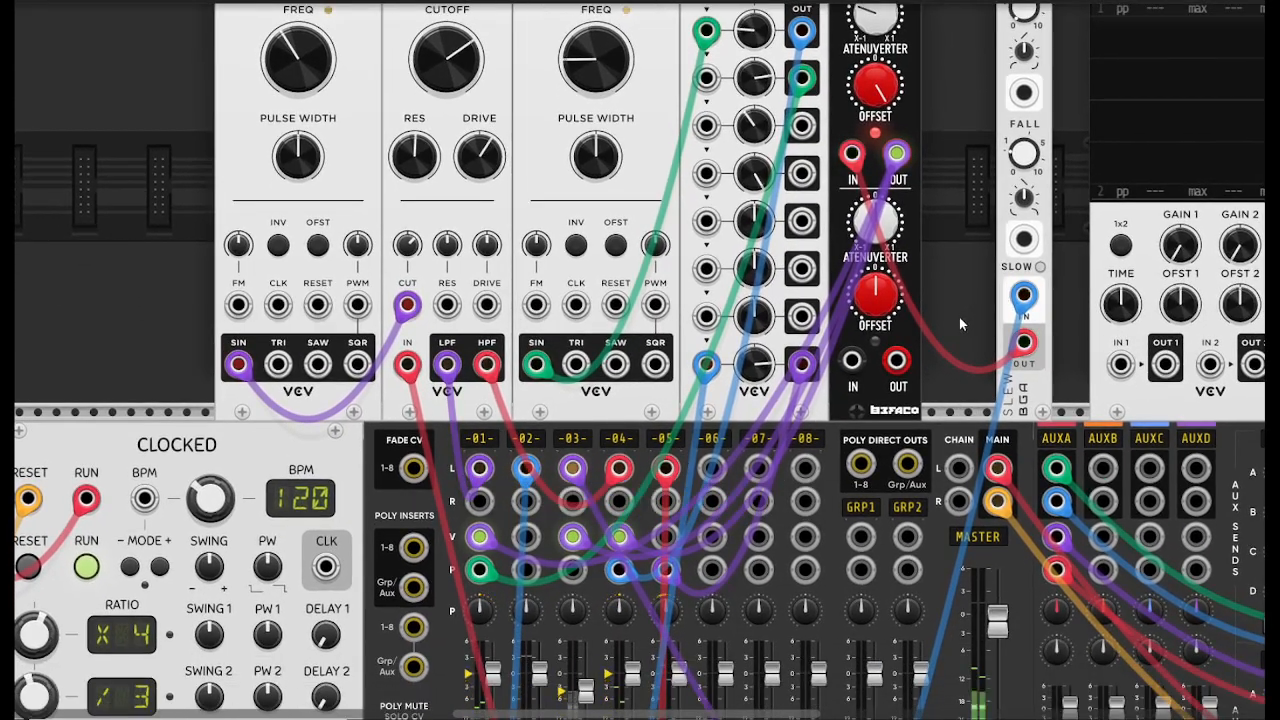
{"action": "scroll", "scroll_direction": "down", "scroll_amount": 3}
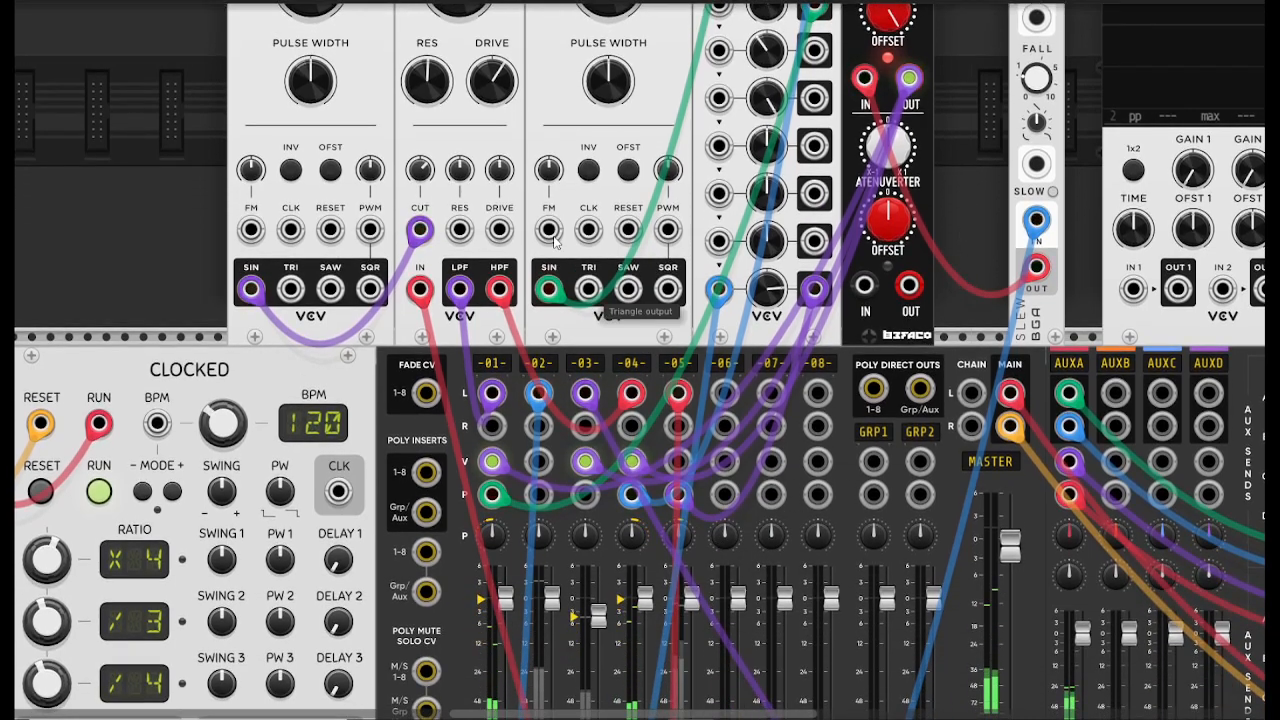
{"action": "mouse_move", "coordinate": [499, 291]}
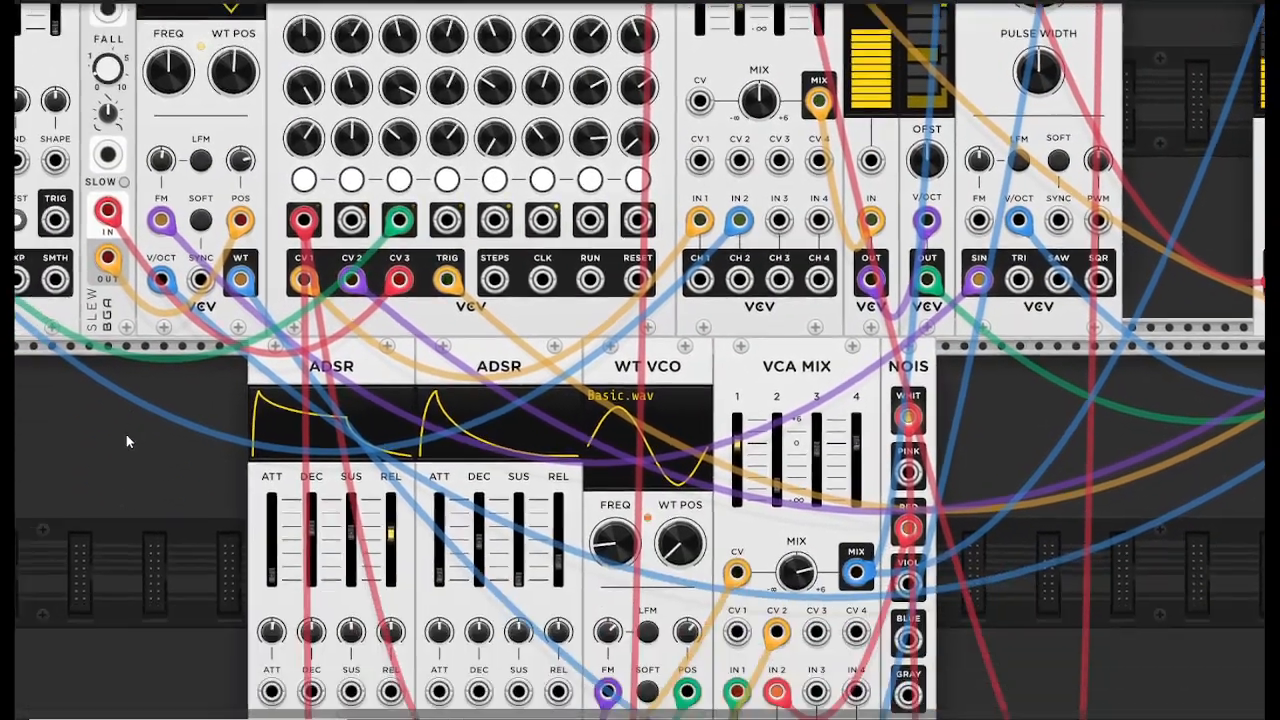
{"action": "scroll", "scroll_direction": "down", "scroll_amount": 3}
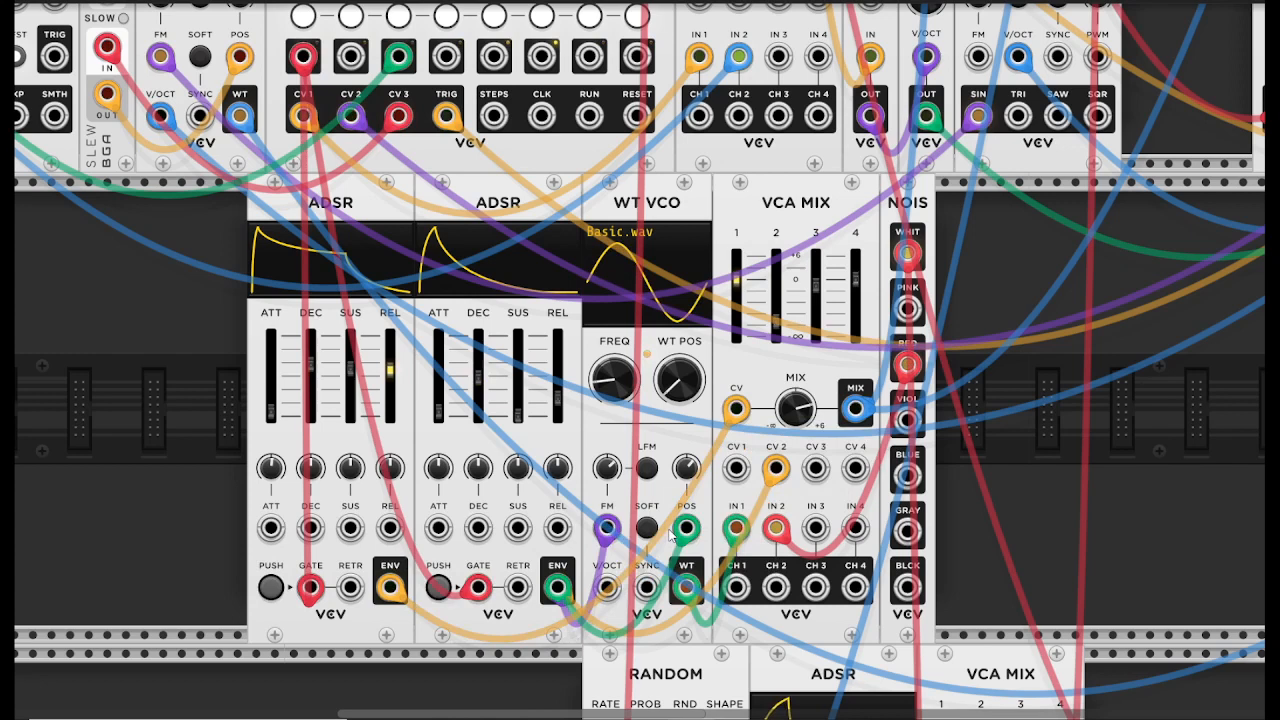
{"action": "mouse_move", "coordinate": [643, 294]}
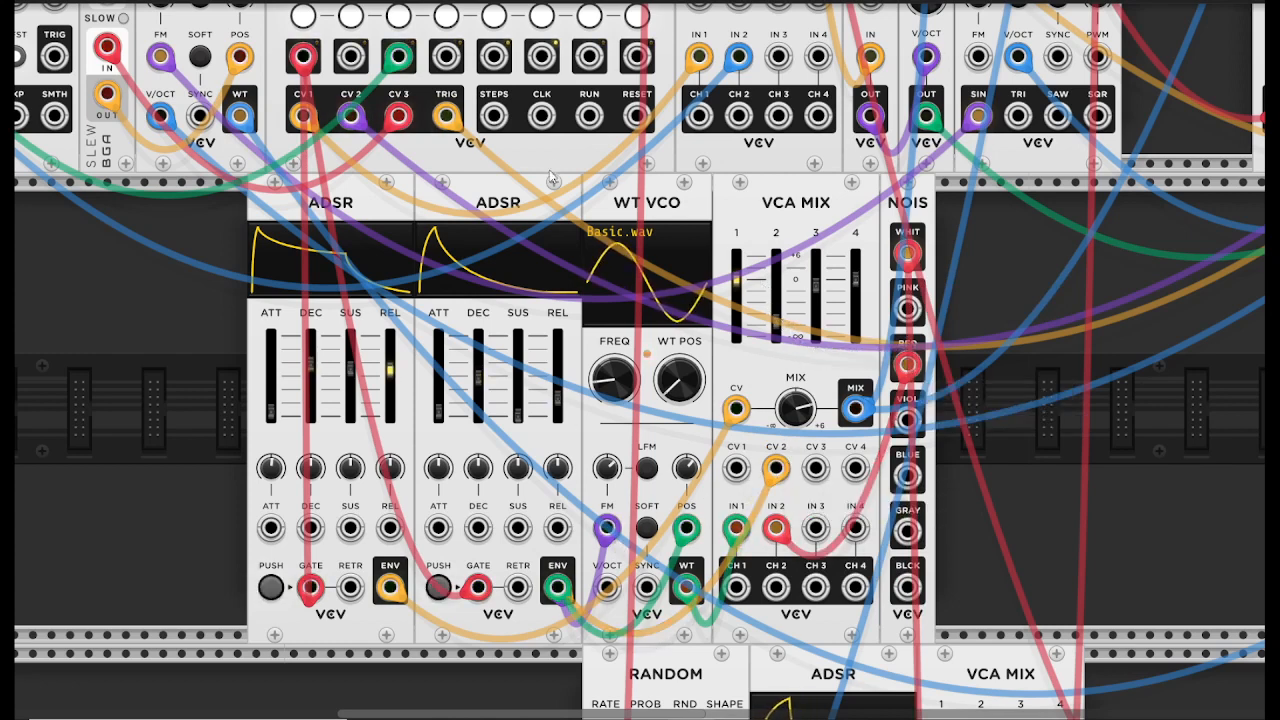
{"action": "mouse_move", "coordinate": [808, 466]}
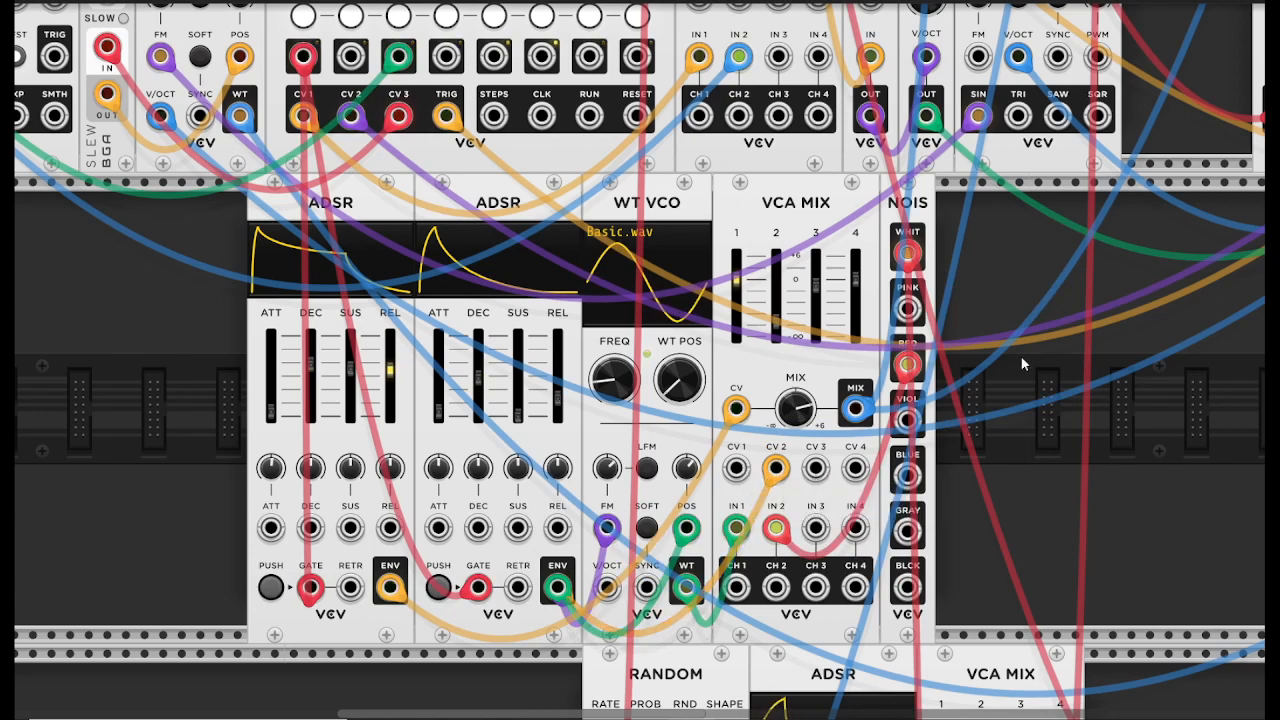
{"action": "scroll", "scroll_direction": "down", "scroll_amount": 3}
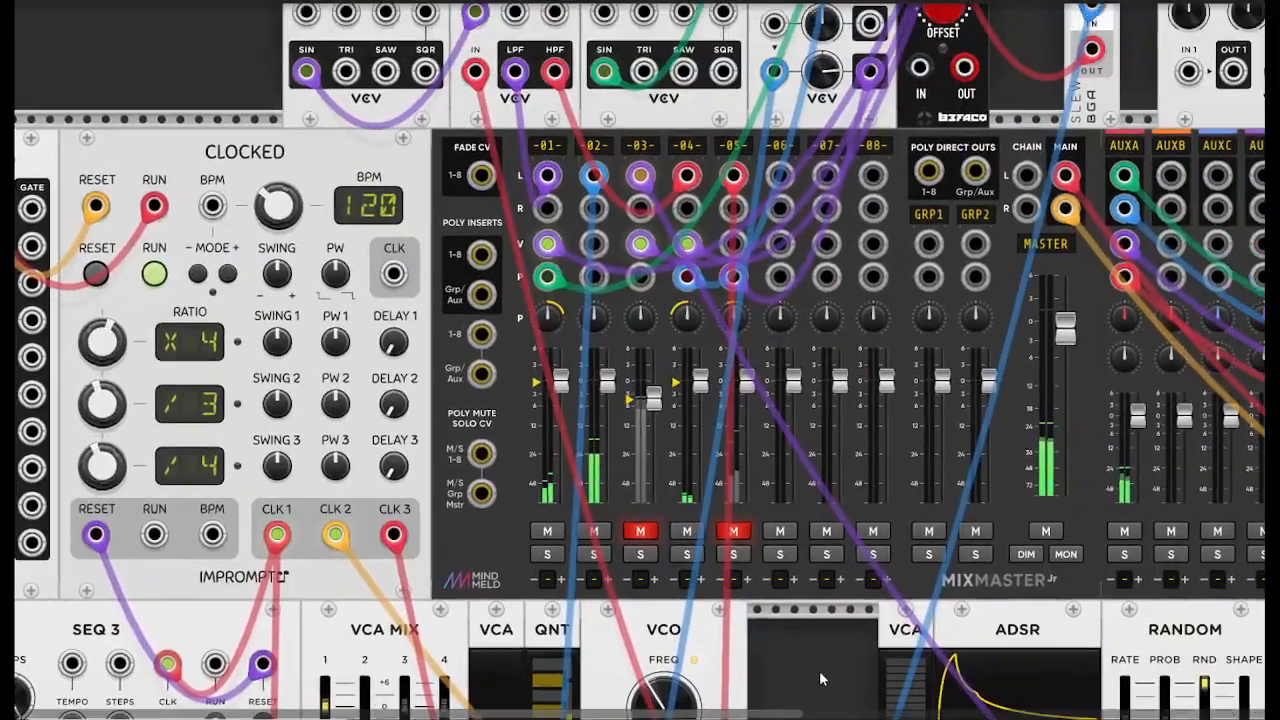
{"action": "scroll", "scroll_direction": "down", "scroll_amount": 3}
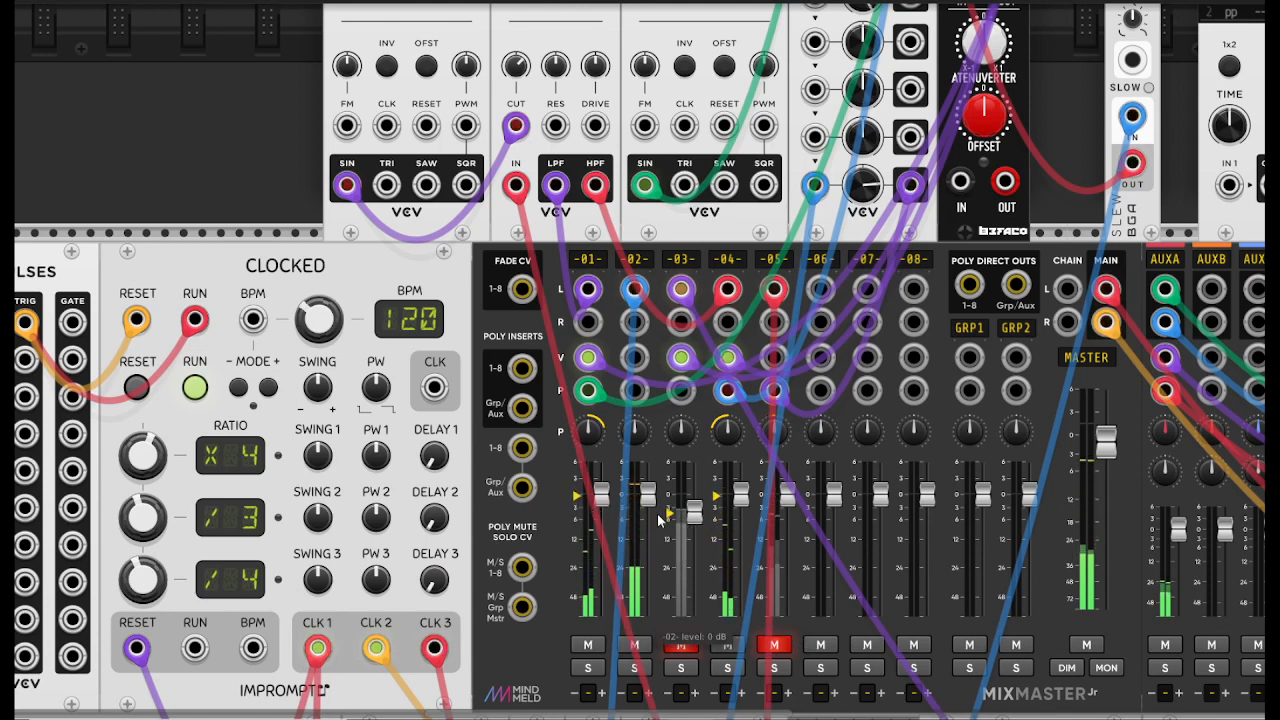
{"action": "left_click", "coordinate": [680, 644]}
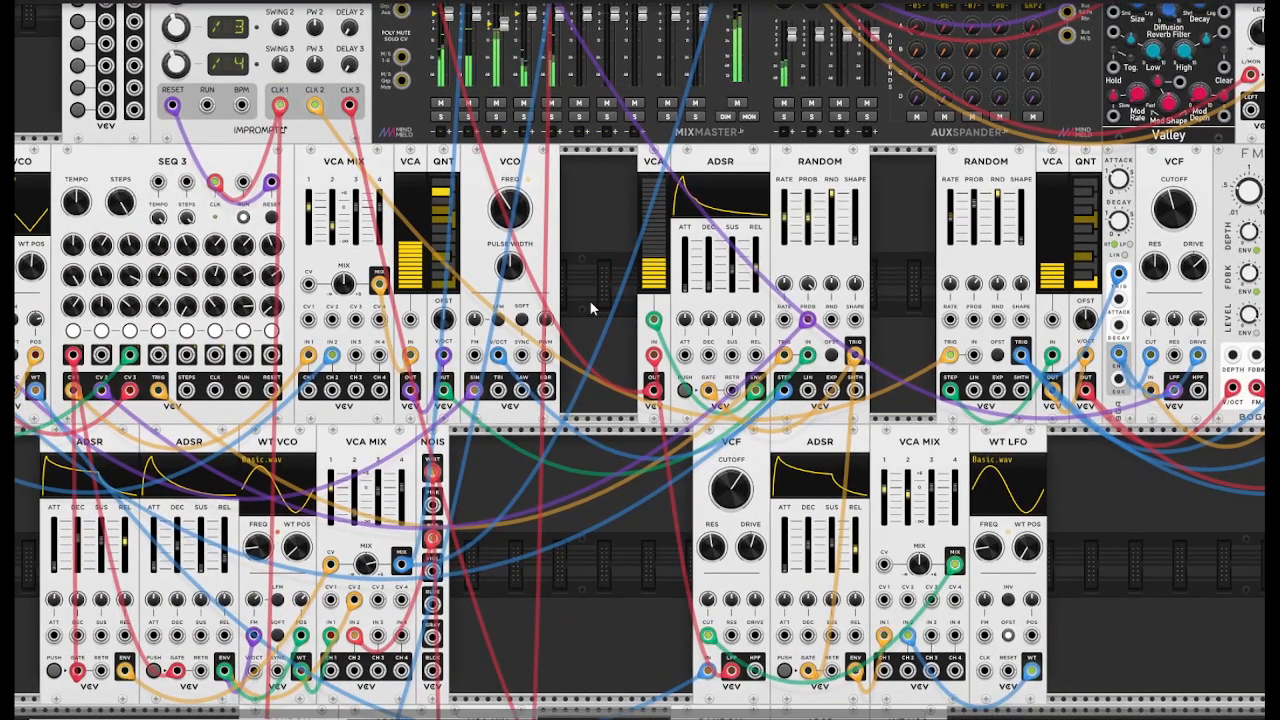
Step: Bring the RANDOM, ADSR and VCA MIX modules and the adjacent RANDOM/ADSR/WT VCO group into view
{"action": "scroll", "scroll_direction": "down", "scroll_amount": 3}
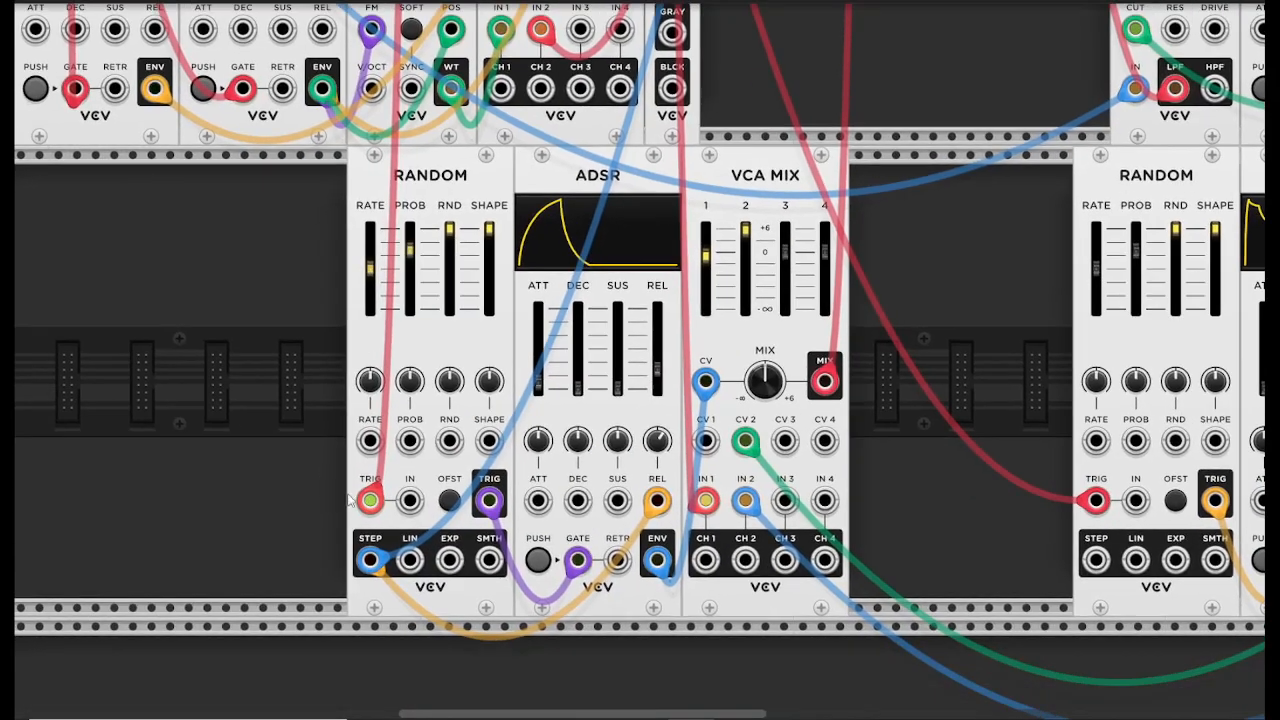
{"action": "left_click_drag", "start_coordinate": [410, 250], "coordinate": [410, 255]}
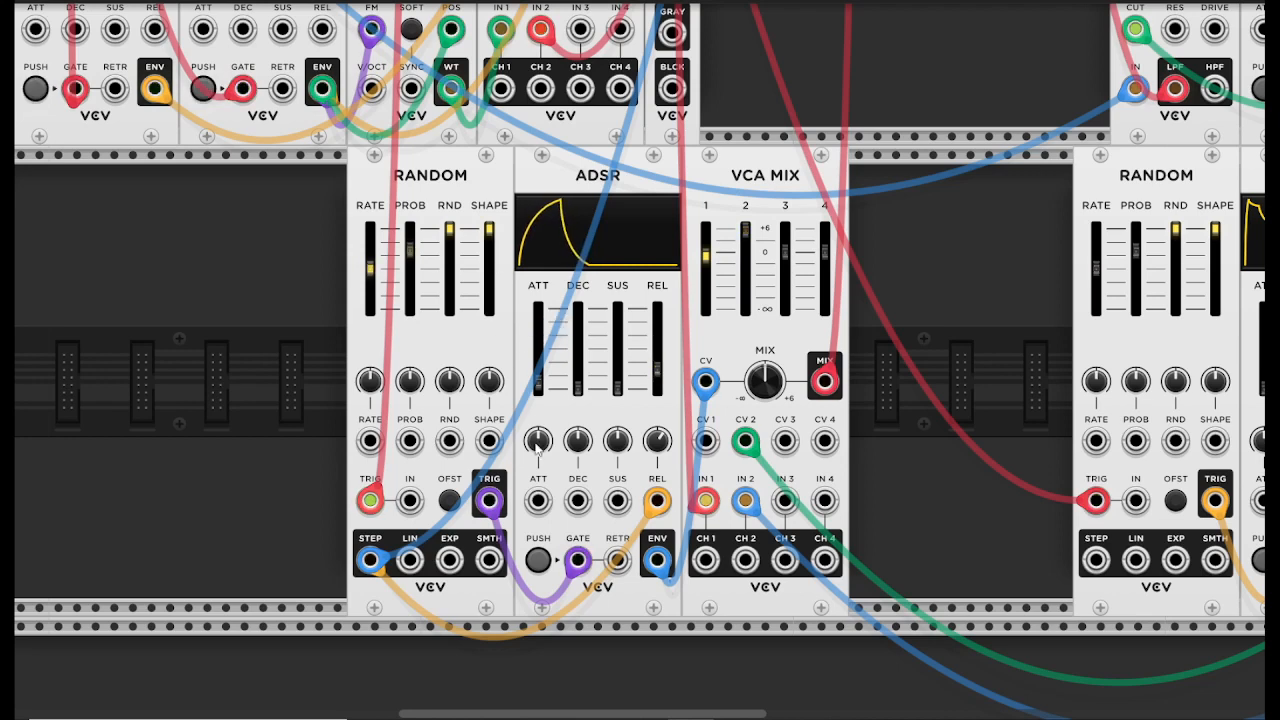
{"action": "left_click_drag", "start_coordinate": [617, 310], "coordinate": [617, 343]}
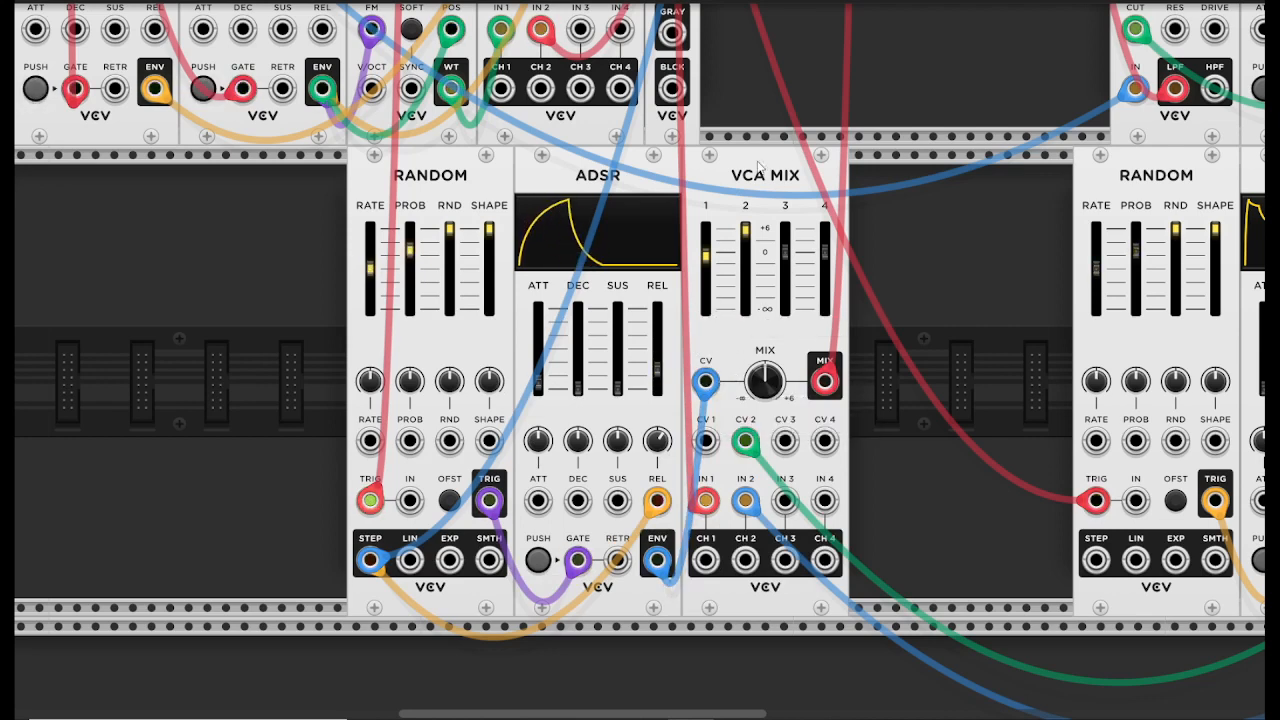
{"action": "mouse_move", "coordinate": [705, 442]}
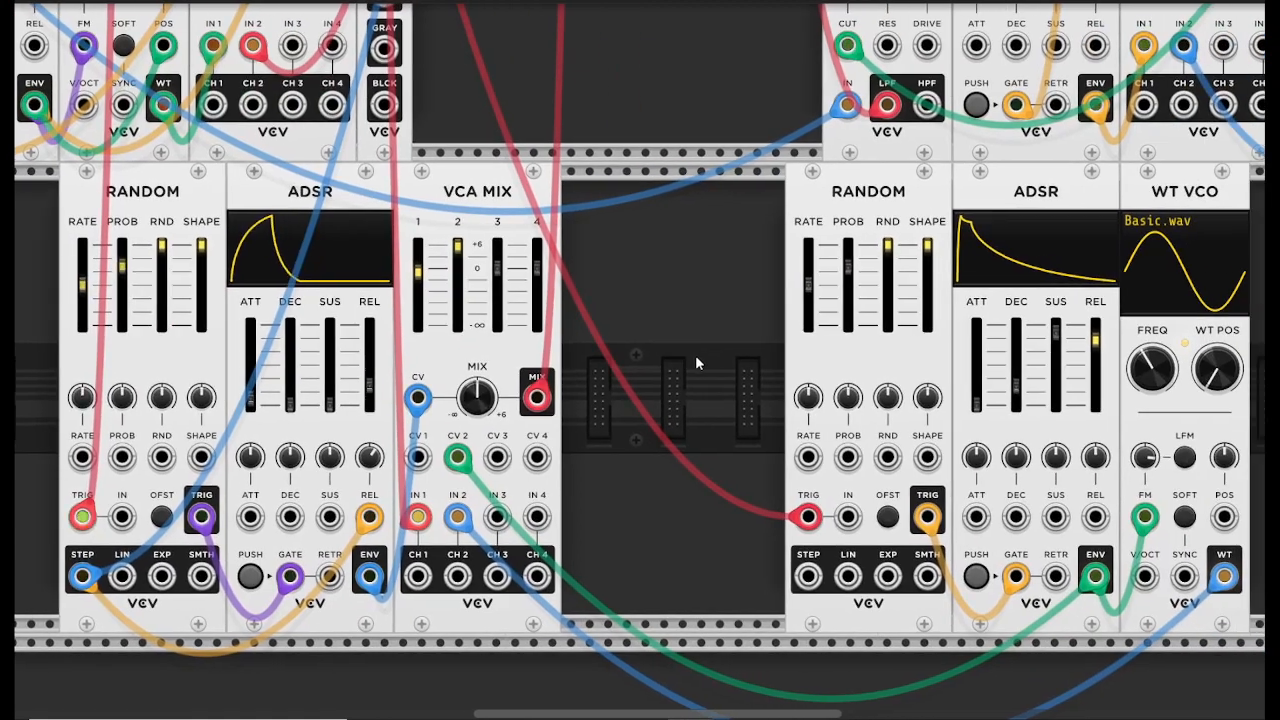
{"action": "mouse_move", "coordinate": [808, 516]}
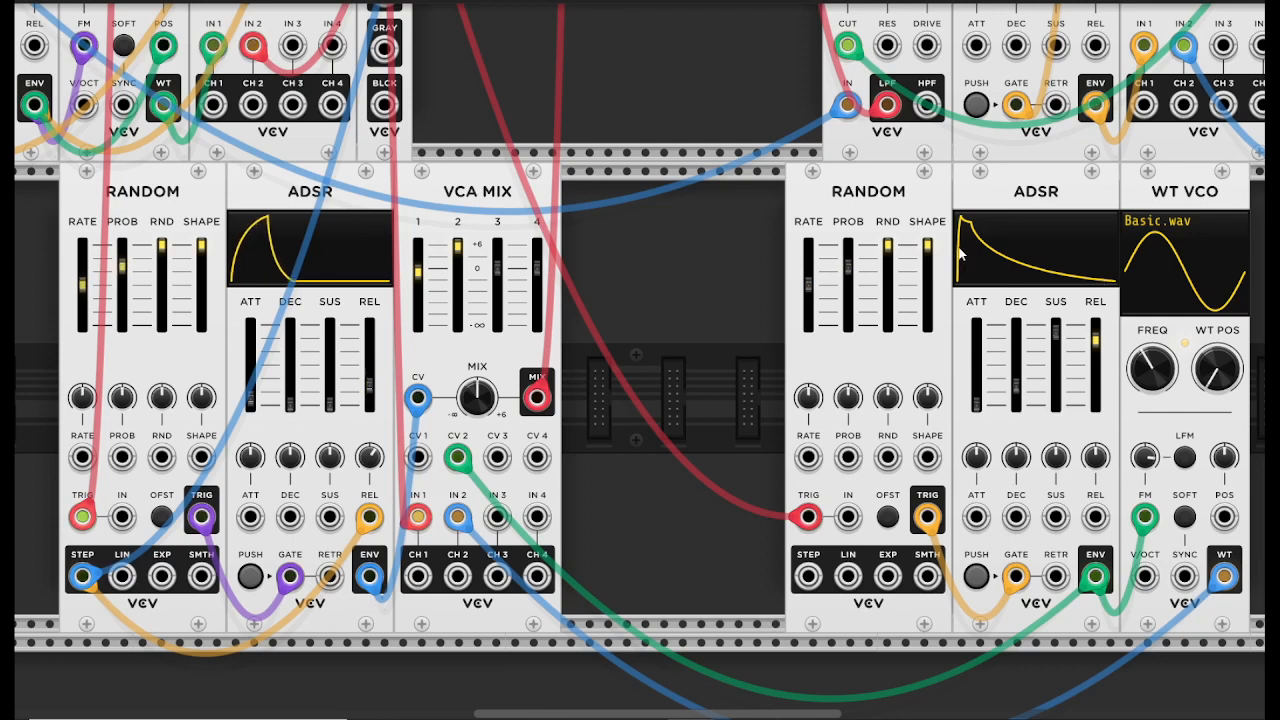
{"action": "mouse_move", "coordinate": [1096, 575]}
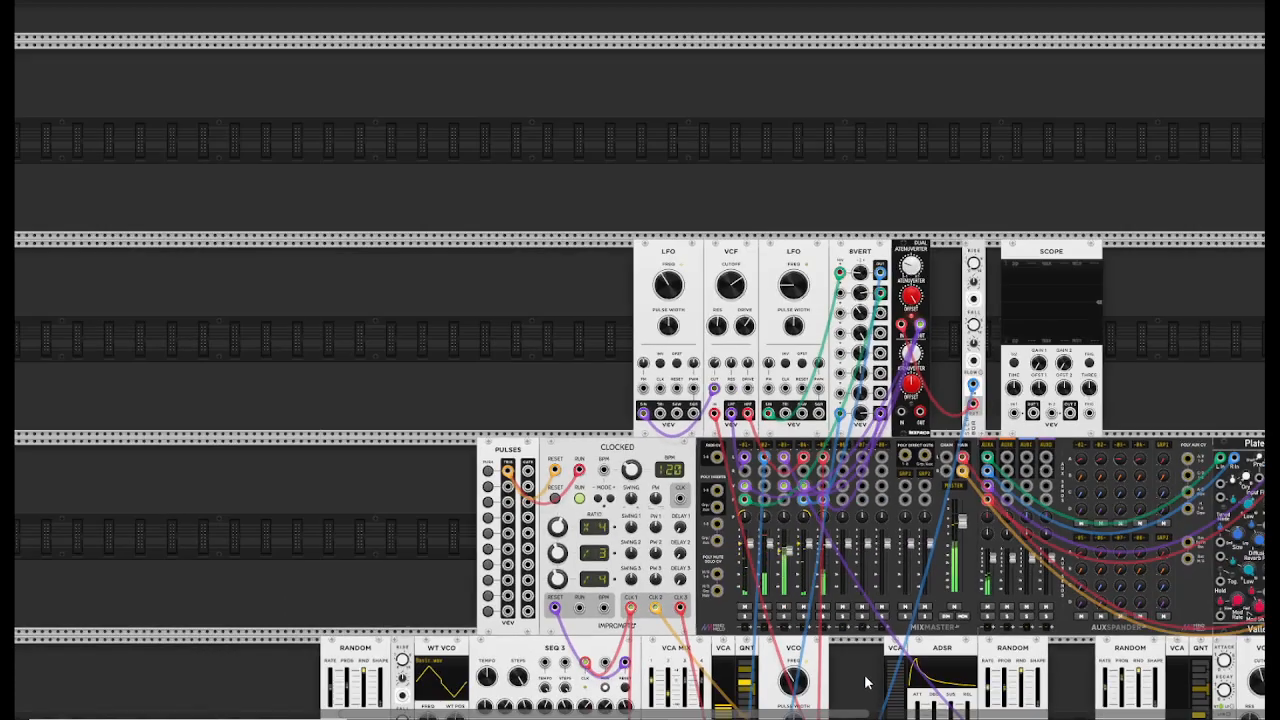
Step: Zoom out so the whole patch, from modulation row to voice rows, fits on screen
{"action": "scroll", "scroll_direction": "down", "scroll_amount": 3}
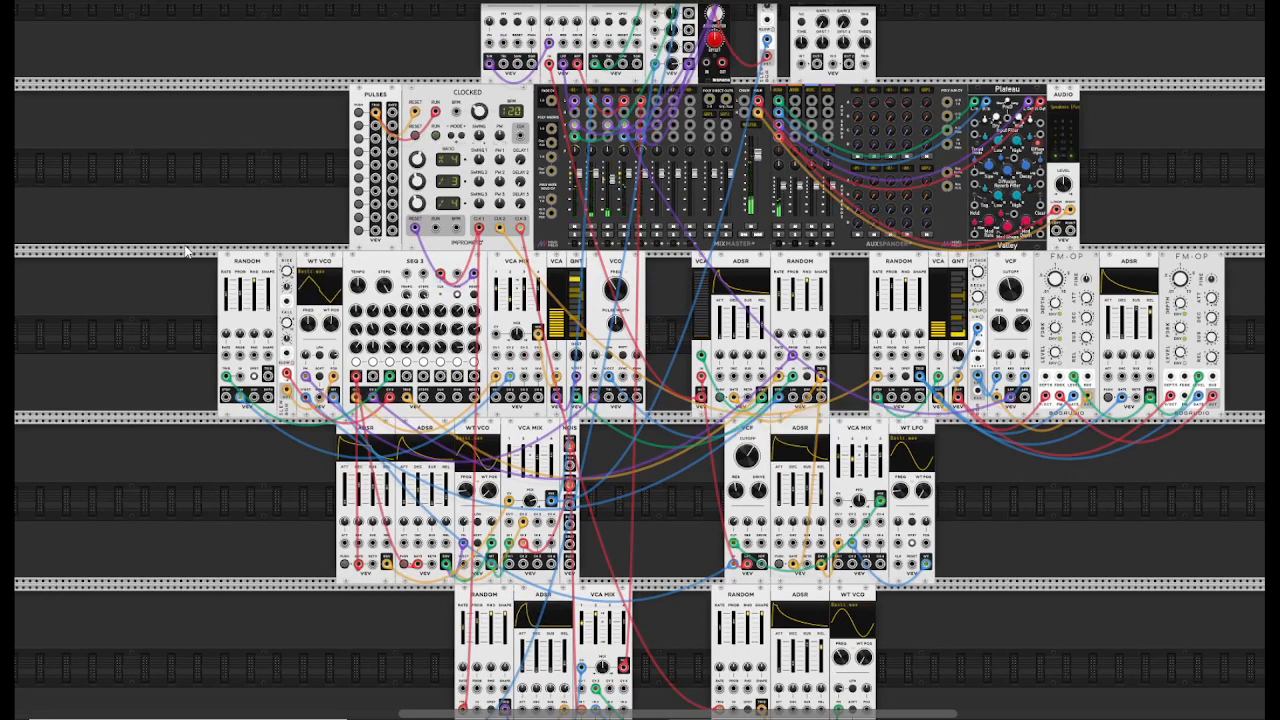
{"action": "mouse_move", "coordinate": [683, 500]}
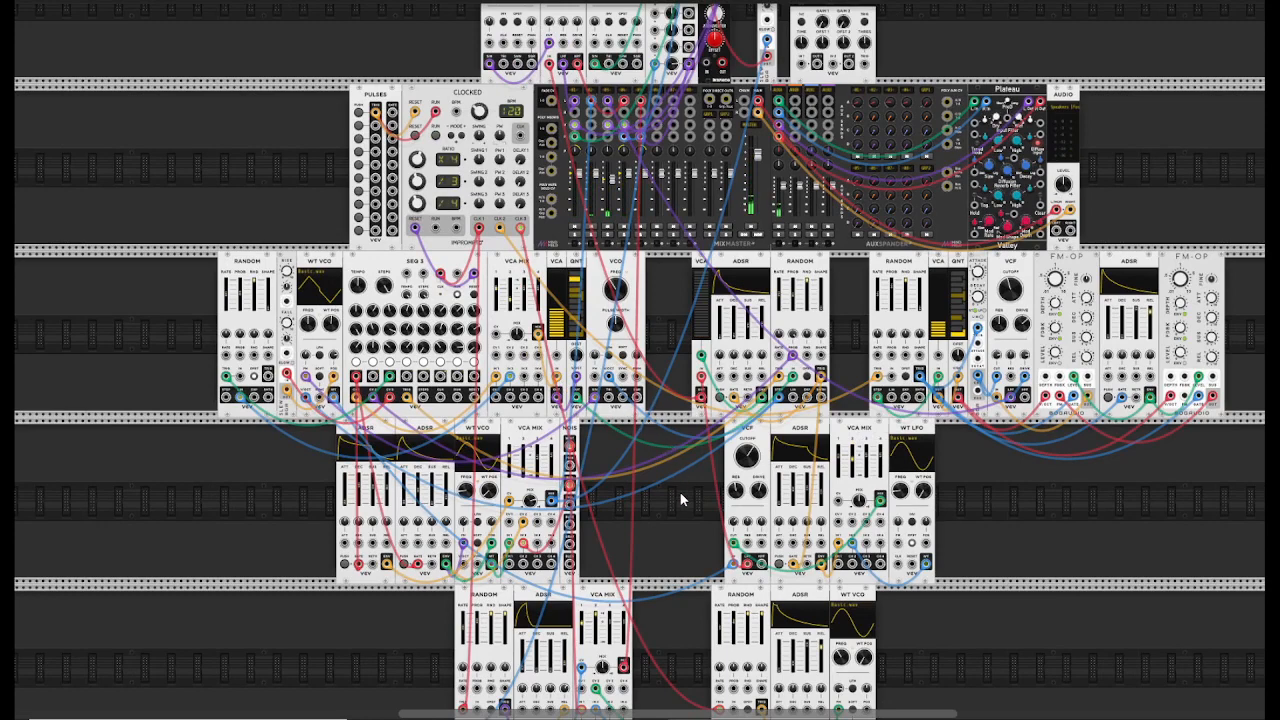